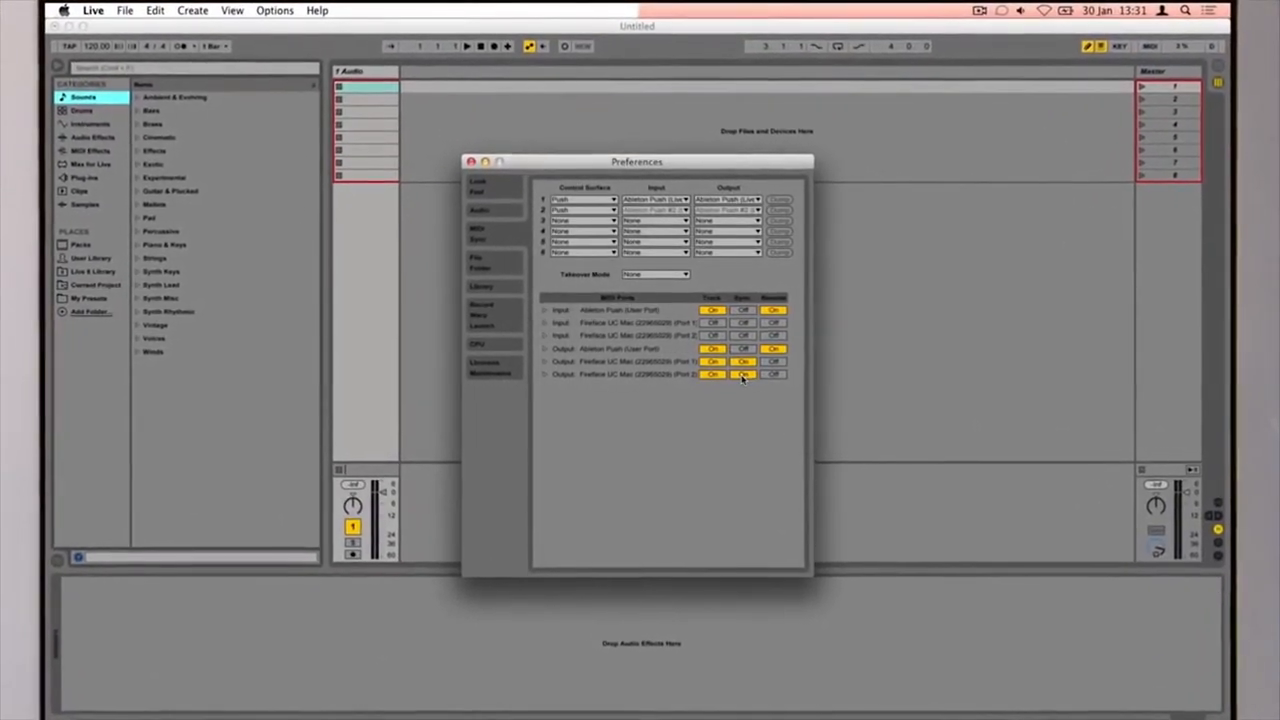
- Enable Track output for the Fireface MIDI port in MIDI/Sync preferences
left_click(447, 125)
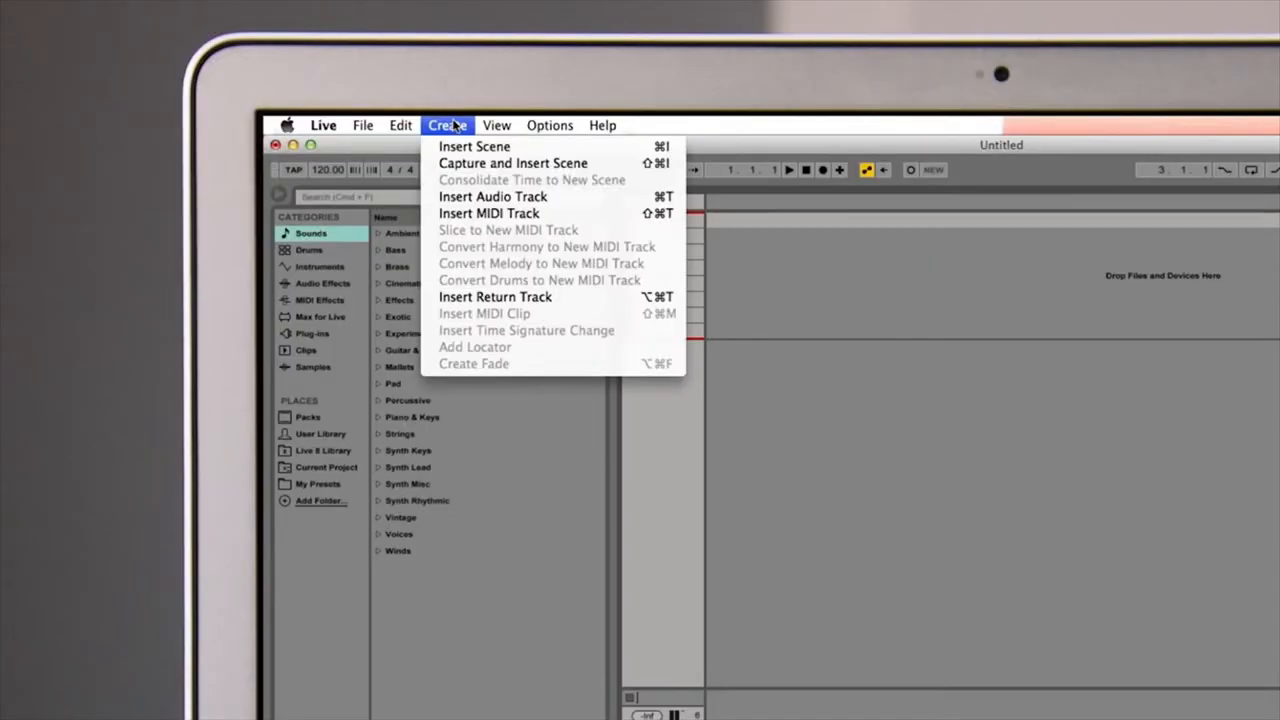
- Insert a new MIDI track and load the empty Drum Rack preset from Drums
left_click(488, 213)
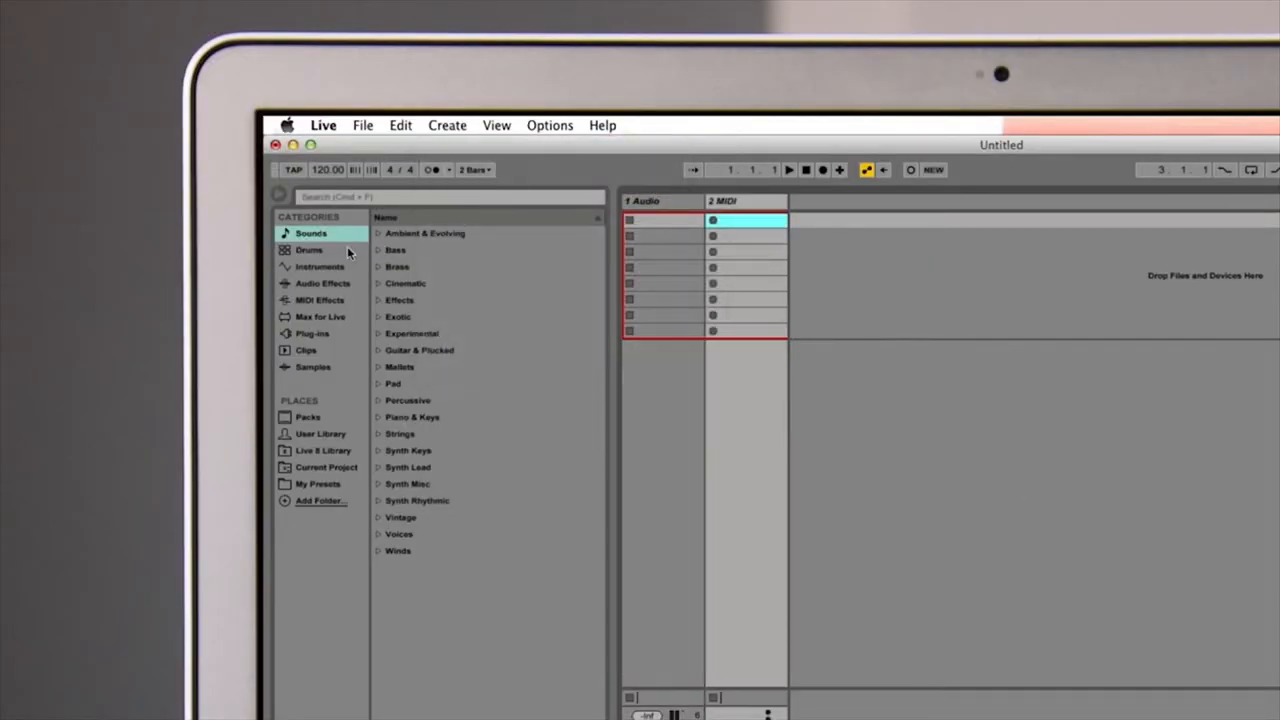
left_click(309, 249)
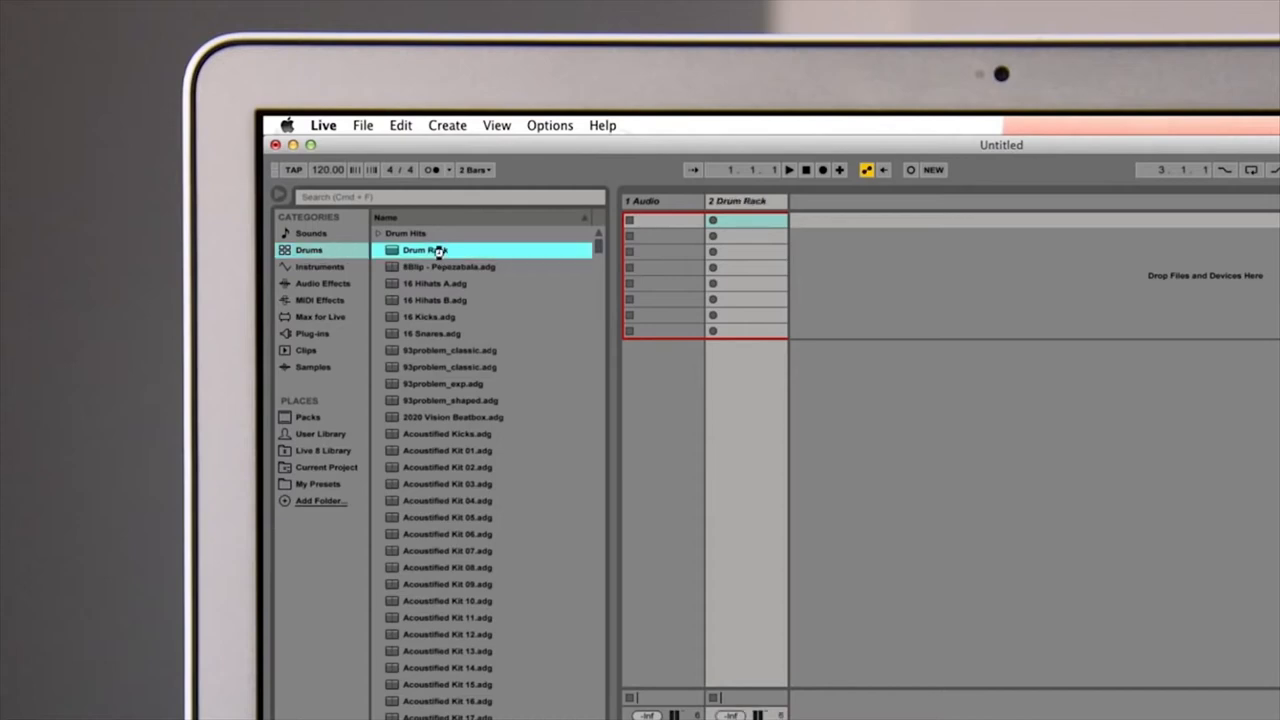
left_click(319, 266)
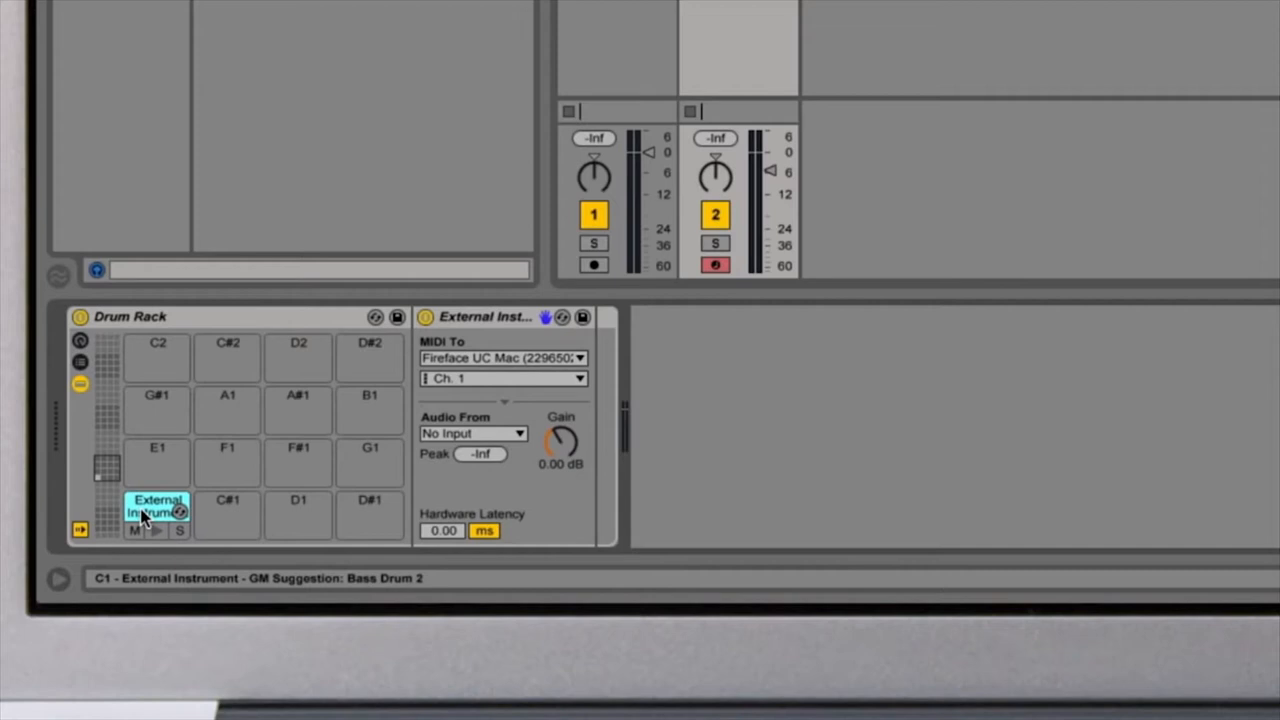
- Copy the External Instrument pad onto a neighbouring Drum Rack pad
left_click(228, 515)
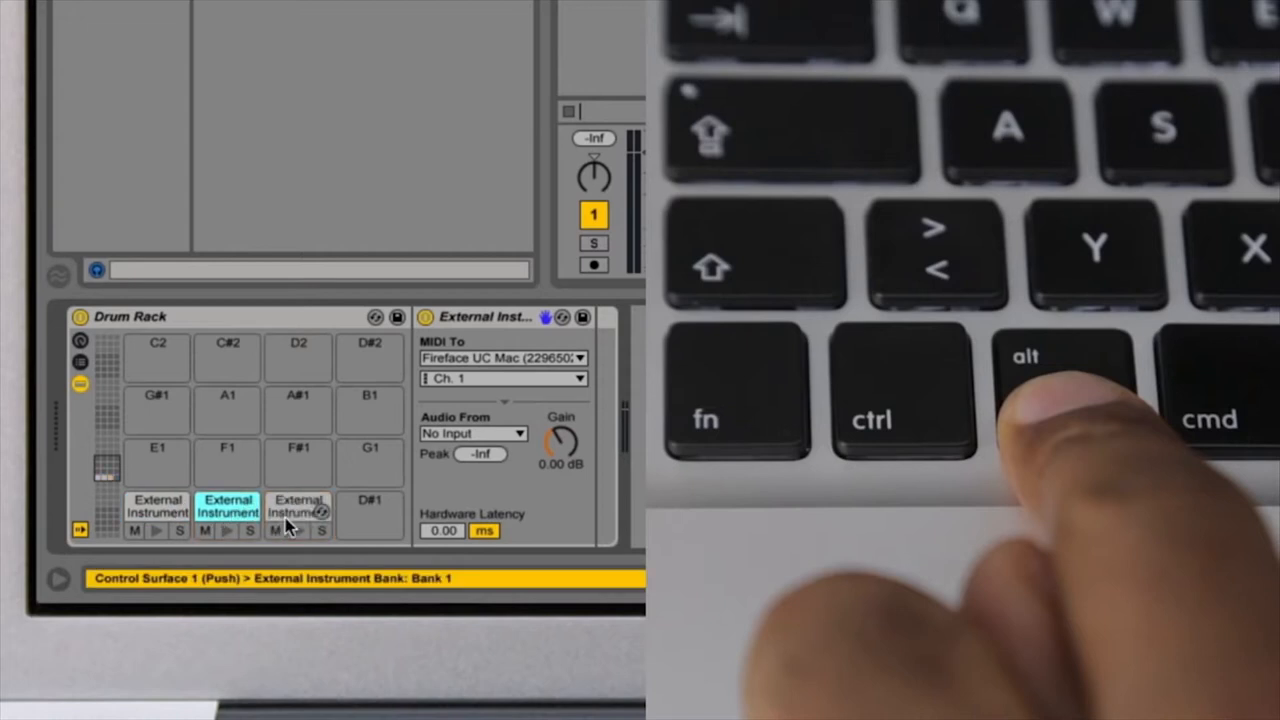
left_click(369, 463)
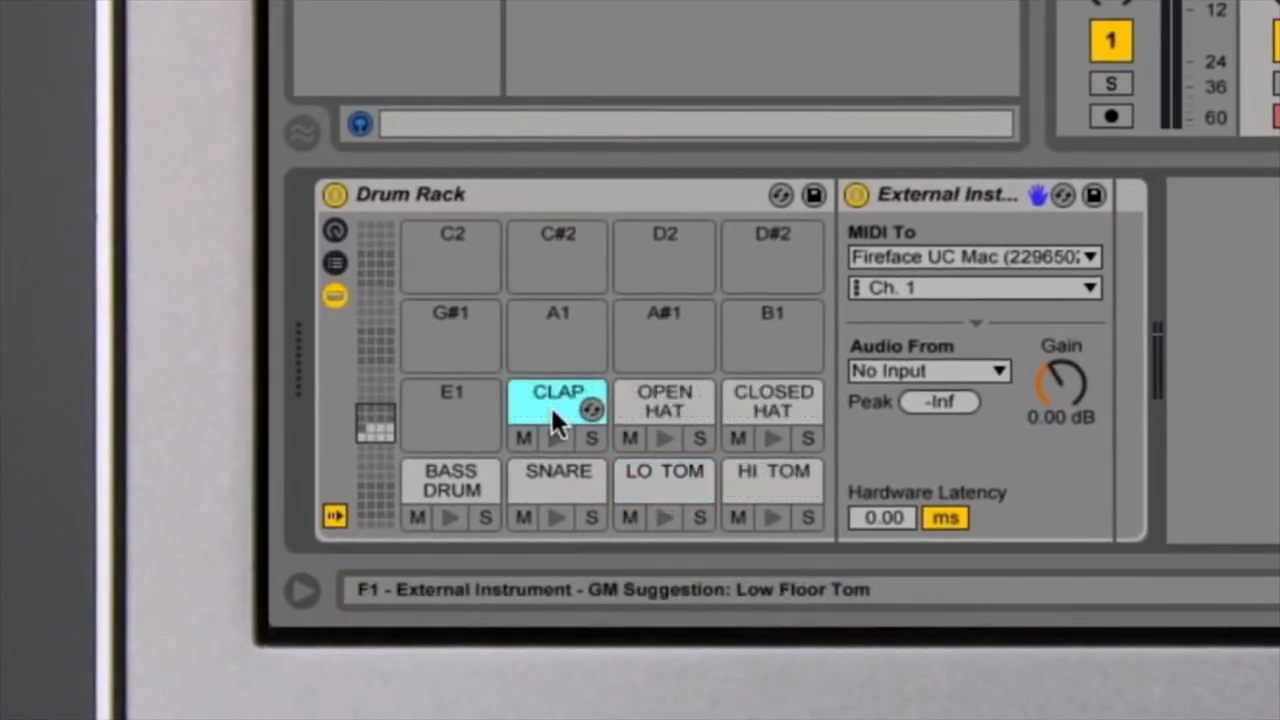
- Set the BASS DRUM pad's Audio From to input 2
left_click(450, 480)
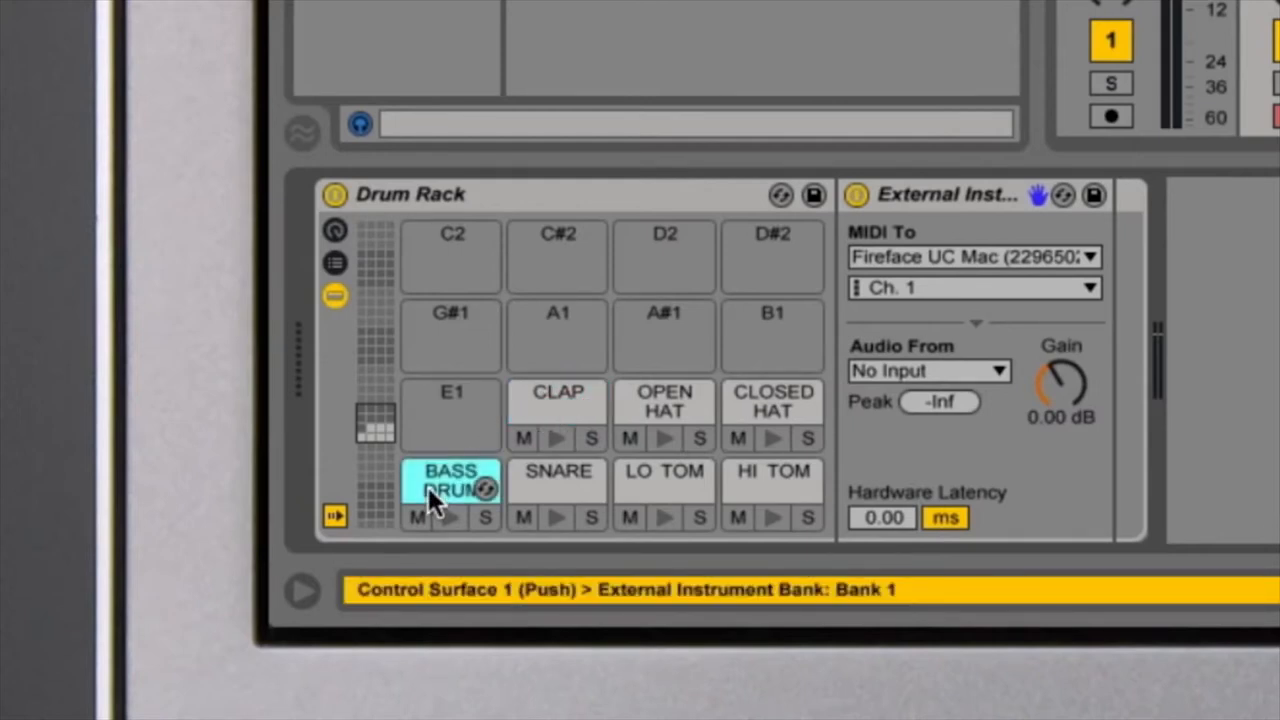
left_click(928, 370)
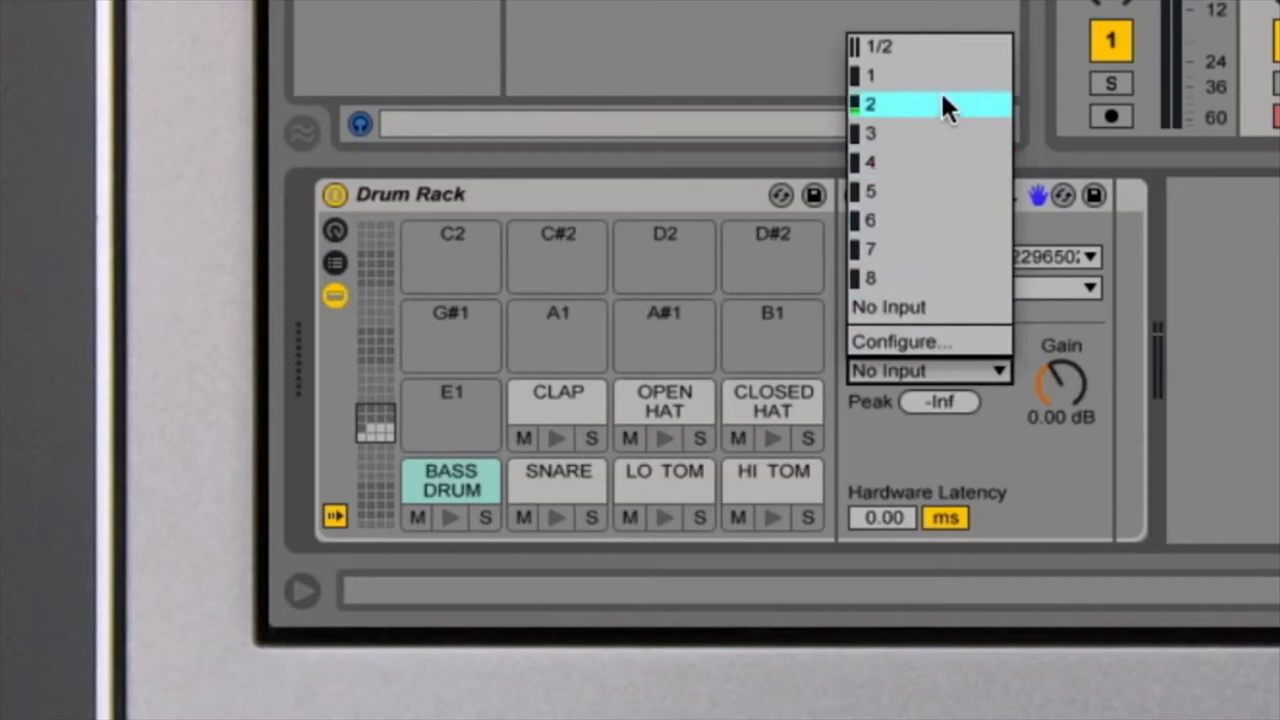
left_click(869, 104)
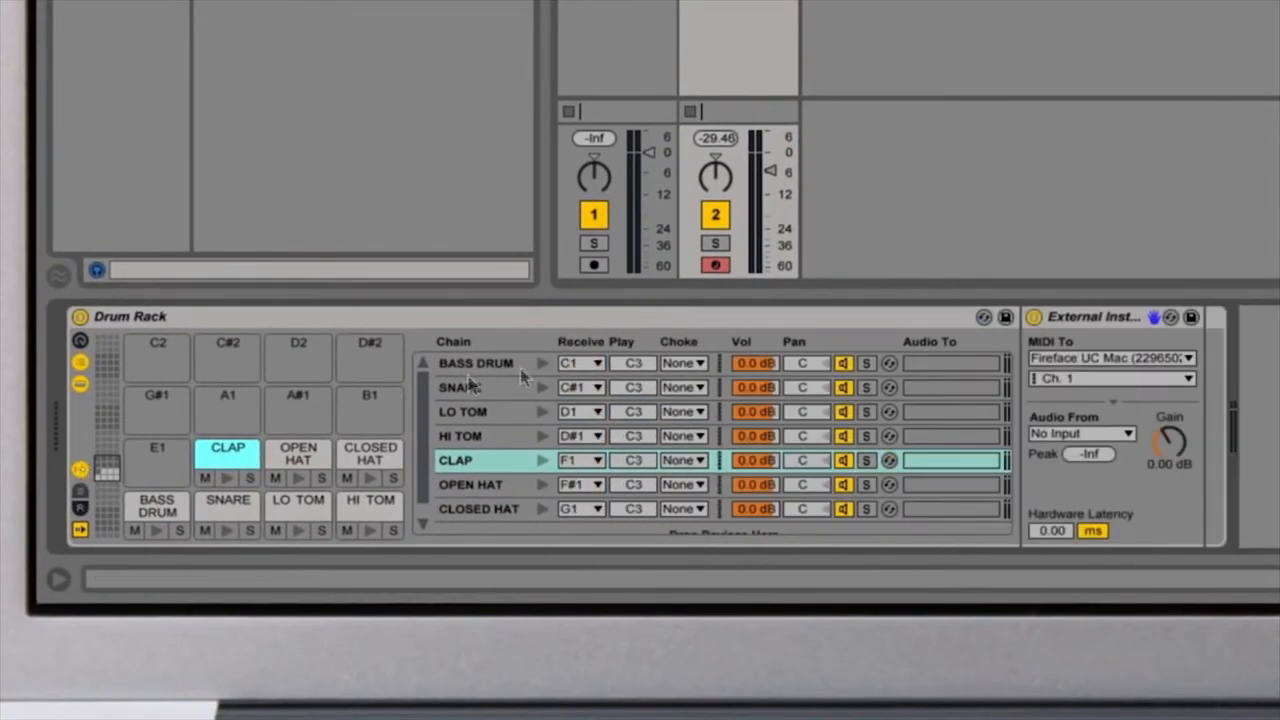
- Set Play notes for the BASS DRUM (C1) and SNARE chains in the chain list
left_click(475, 363)
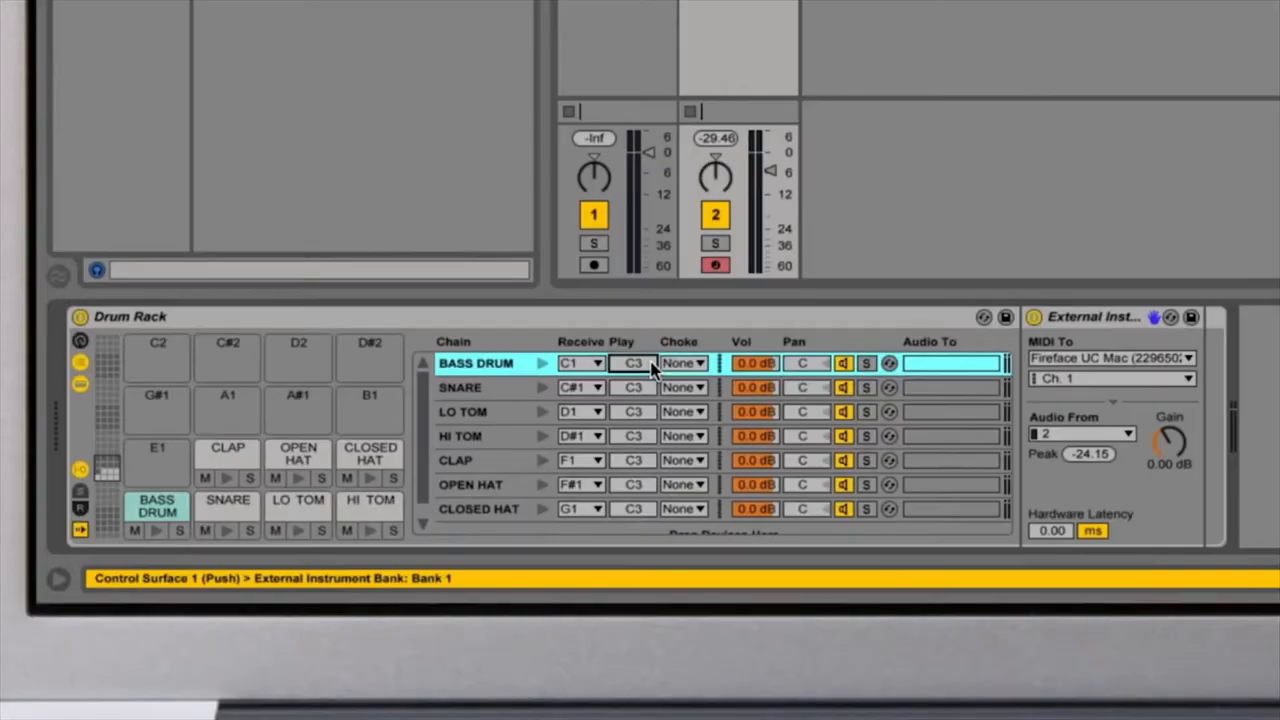
left_click(460, 387)
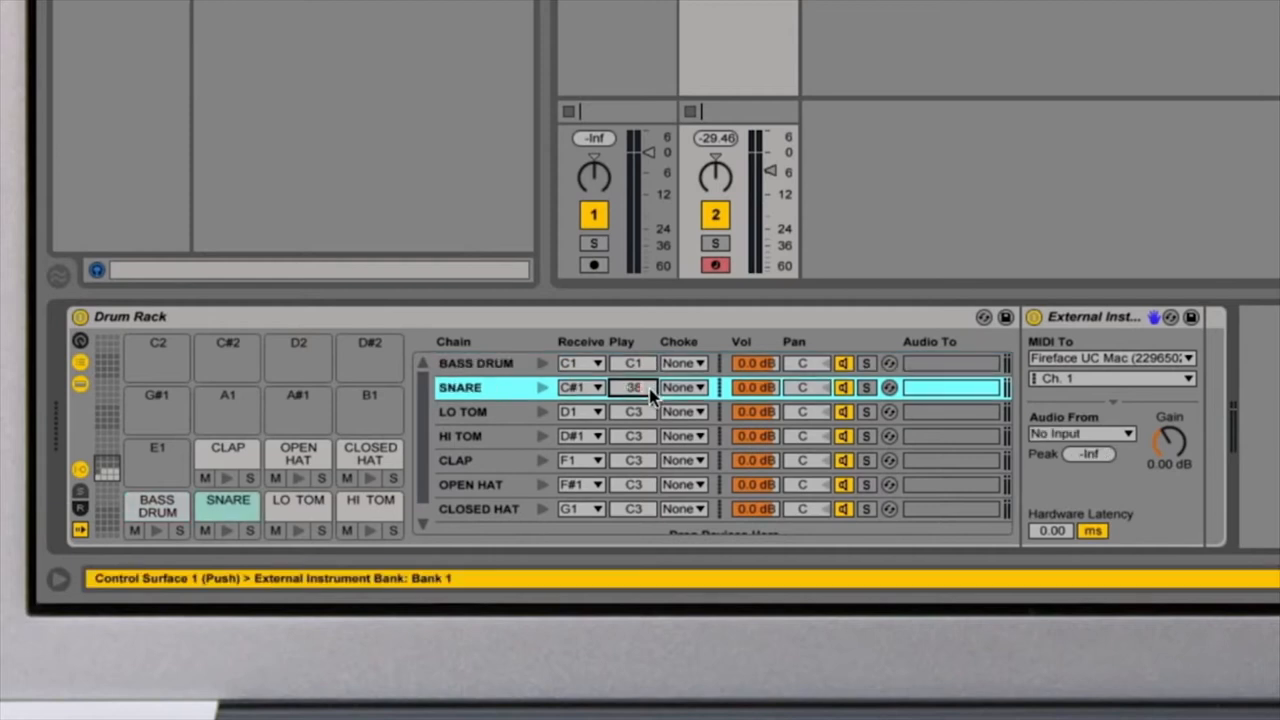
left_click(470, 435)
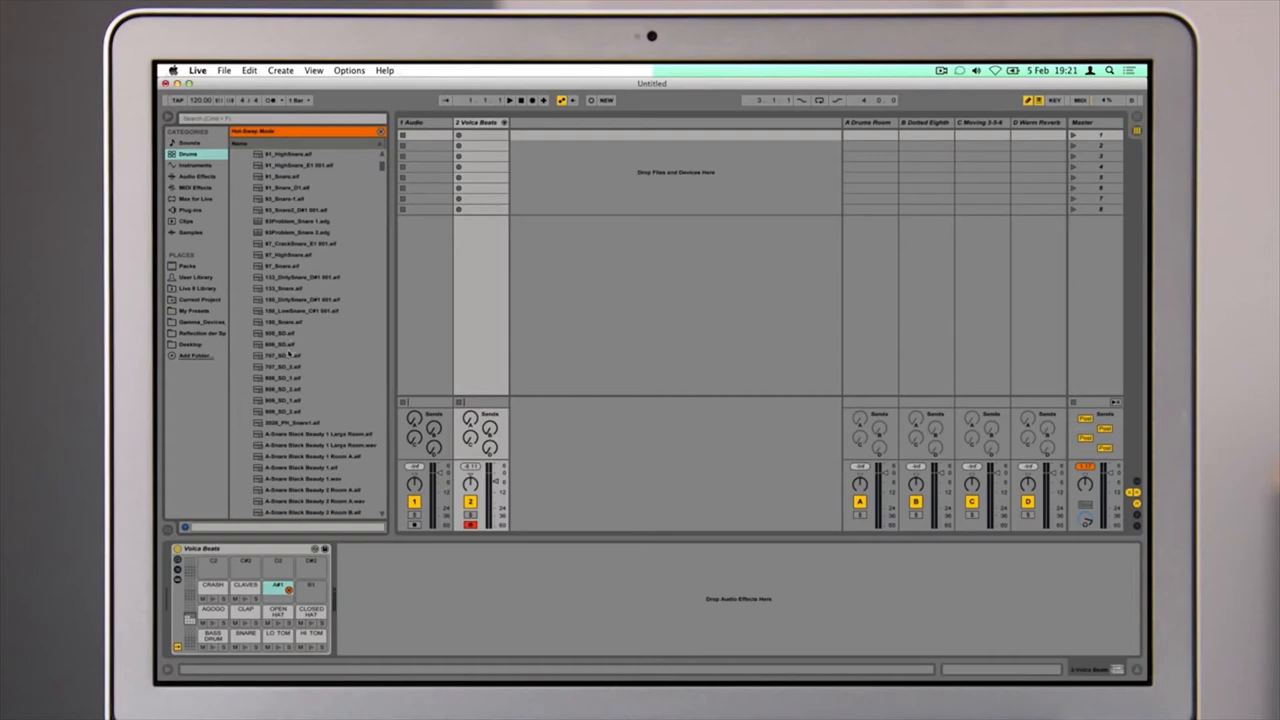
- Open the audio input channel configuration in Preferences
left_click(290, 355)
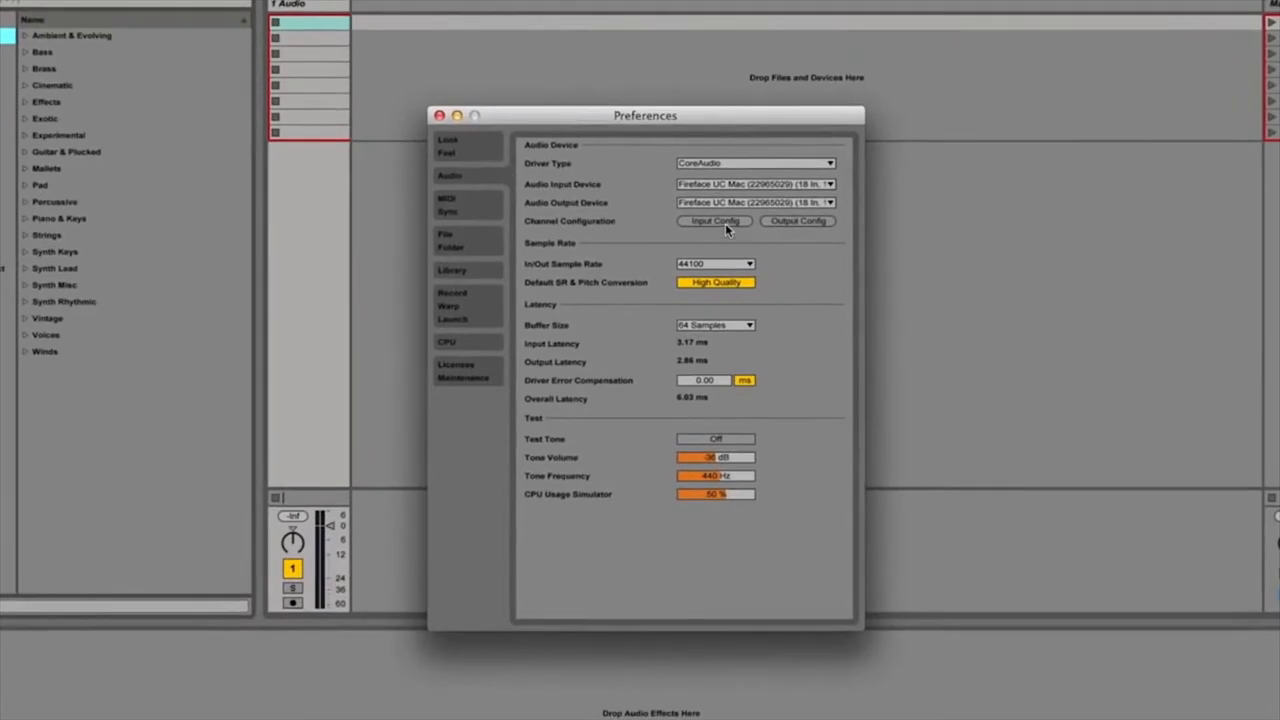
left_click(713, 221)
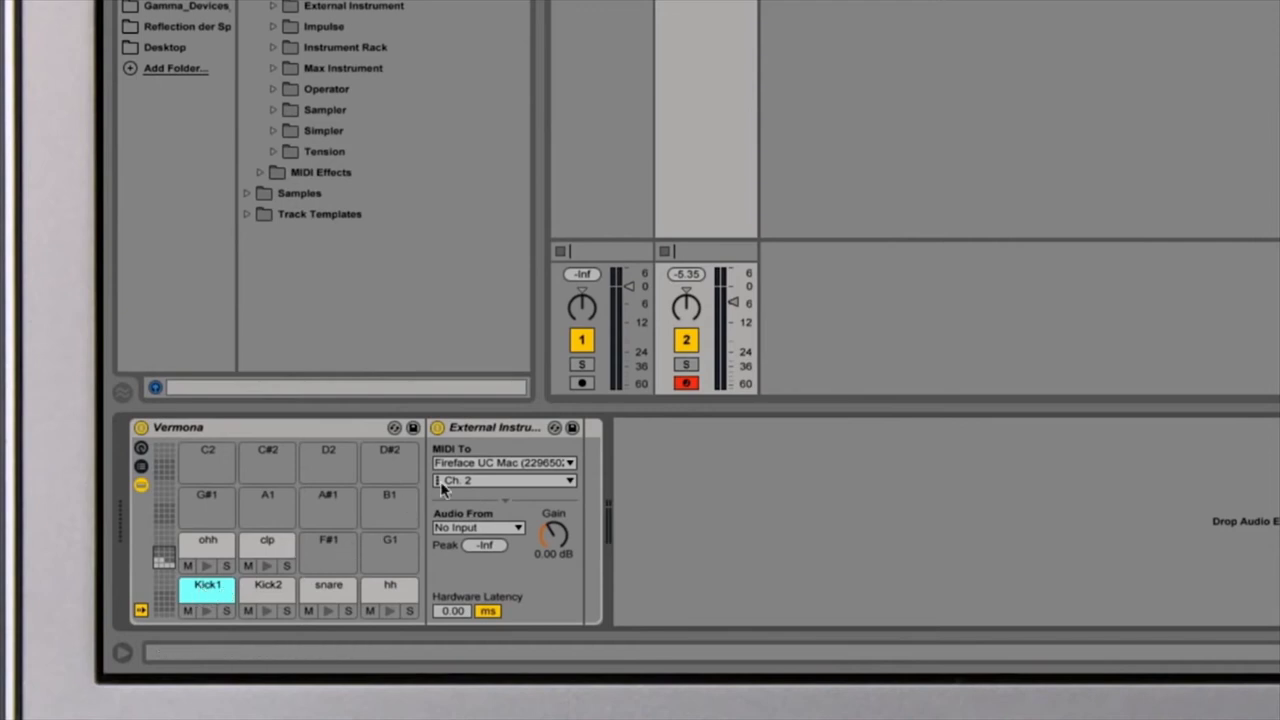
- Check Kick1's audio input choices, then select the Kick2 pad
left_click(478, 527)
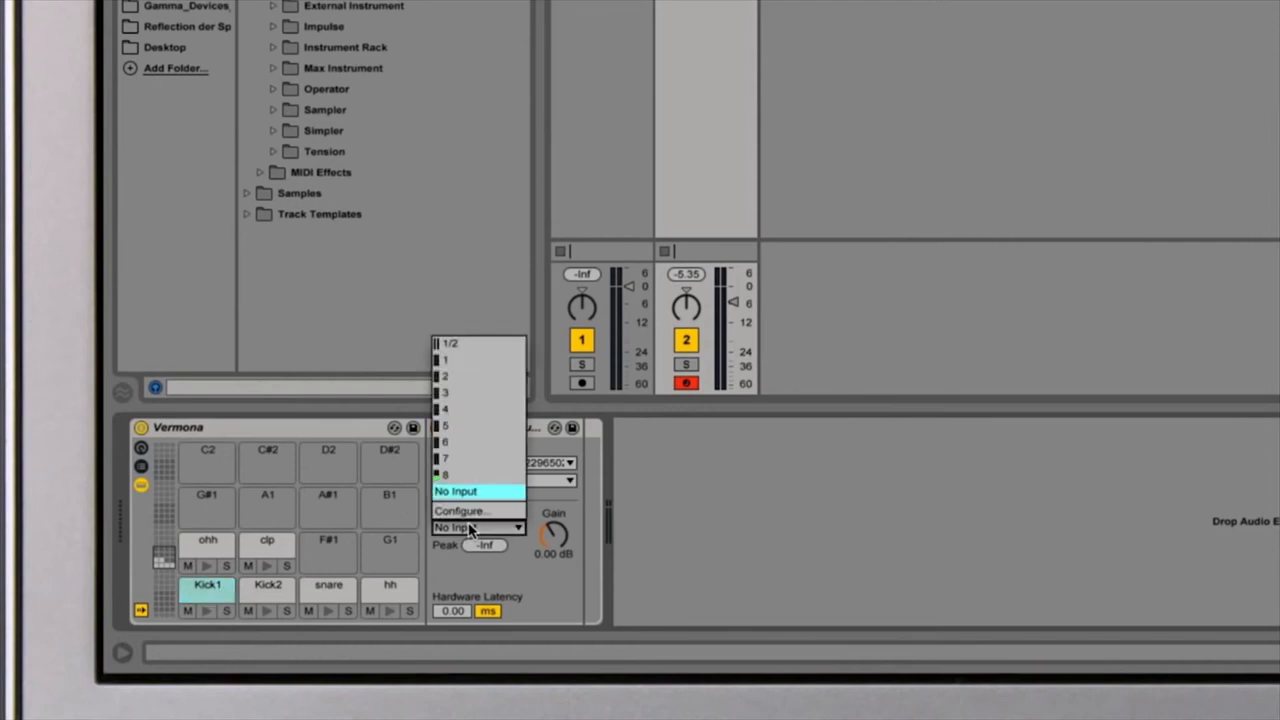
mouse_move(470, 474)
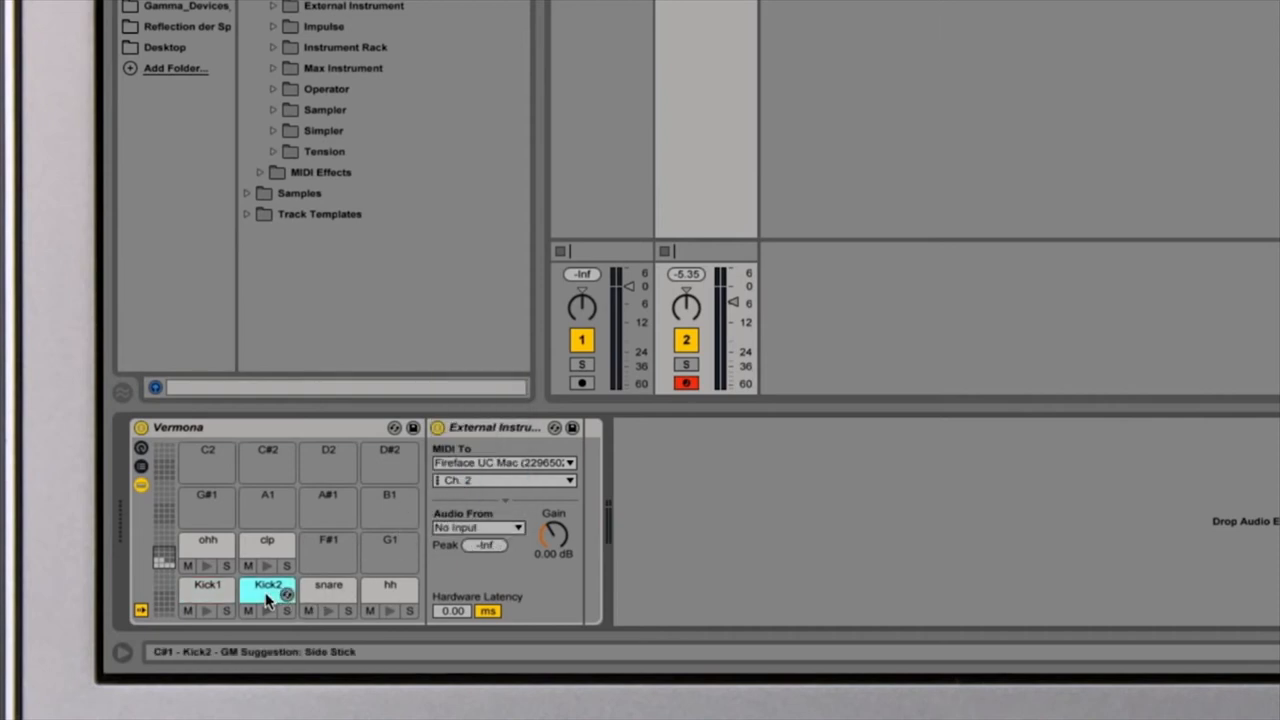
left_click(477, 527)
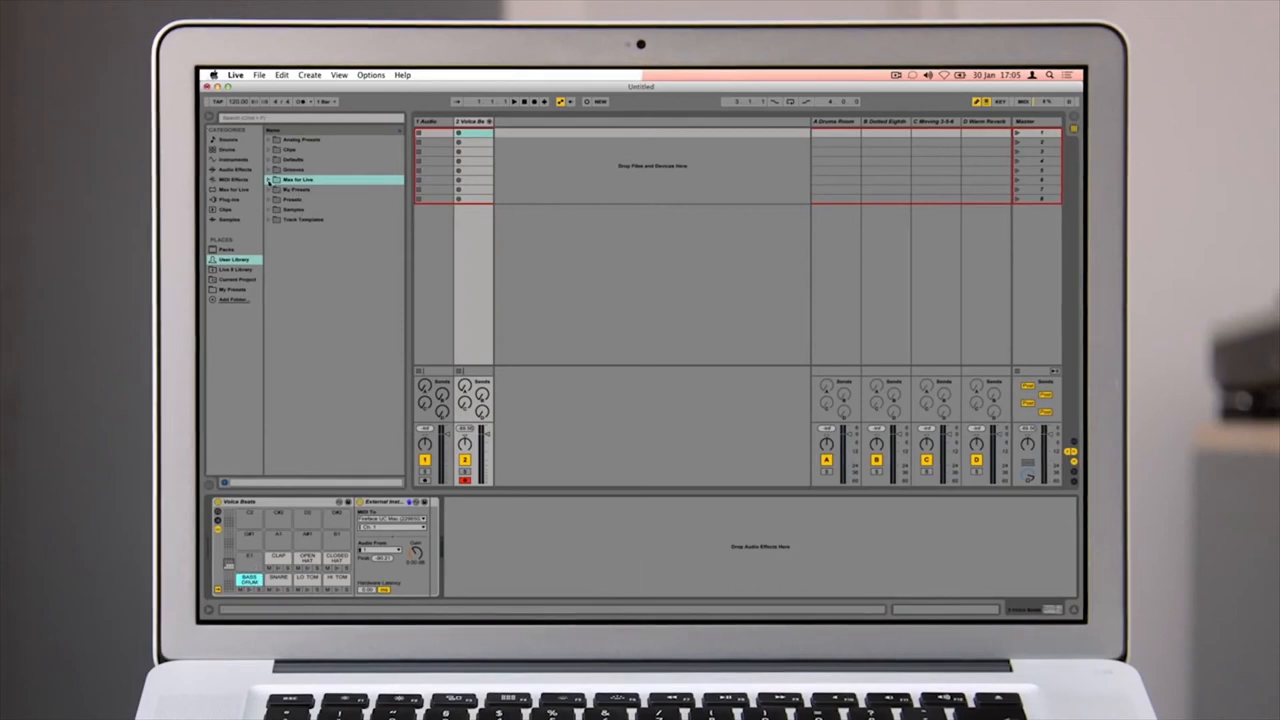
- Assign consecutive CC numbers from 40 to the 8 CCs device's controllers
left_click(290, 179)
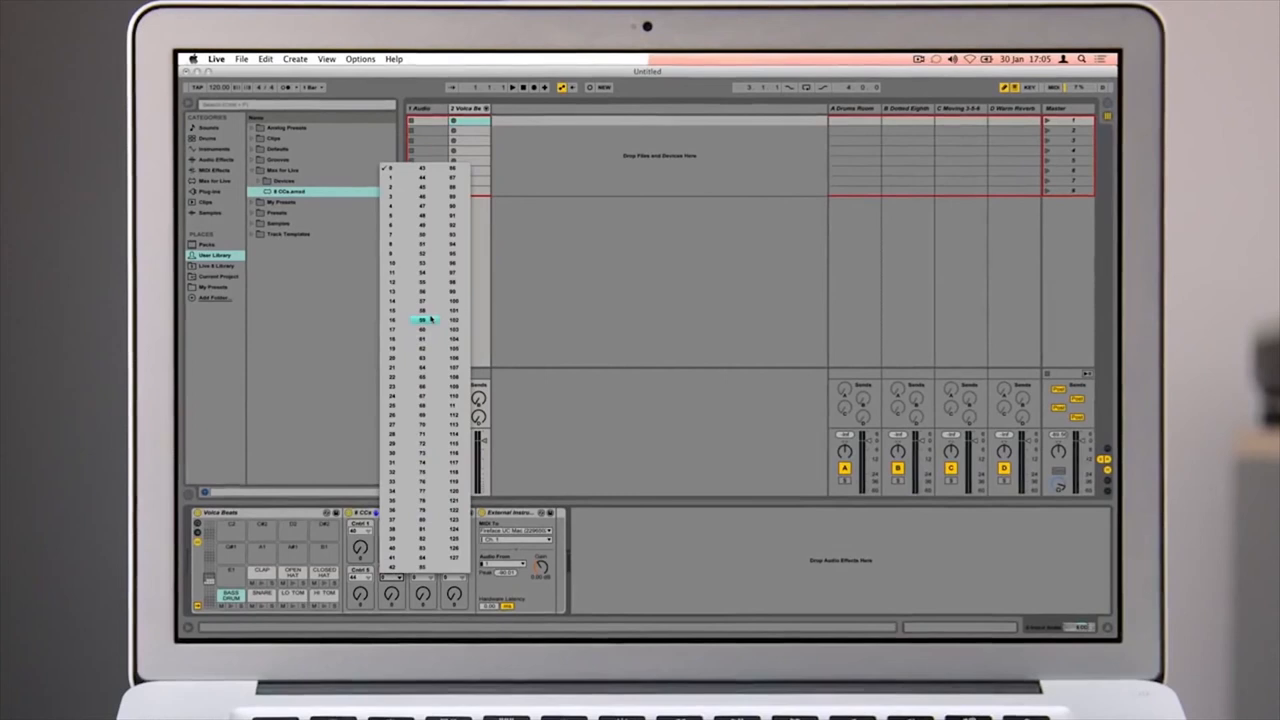
left_click(420, 318)
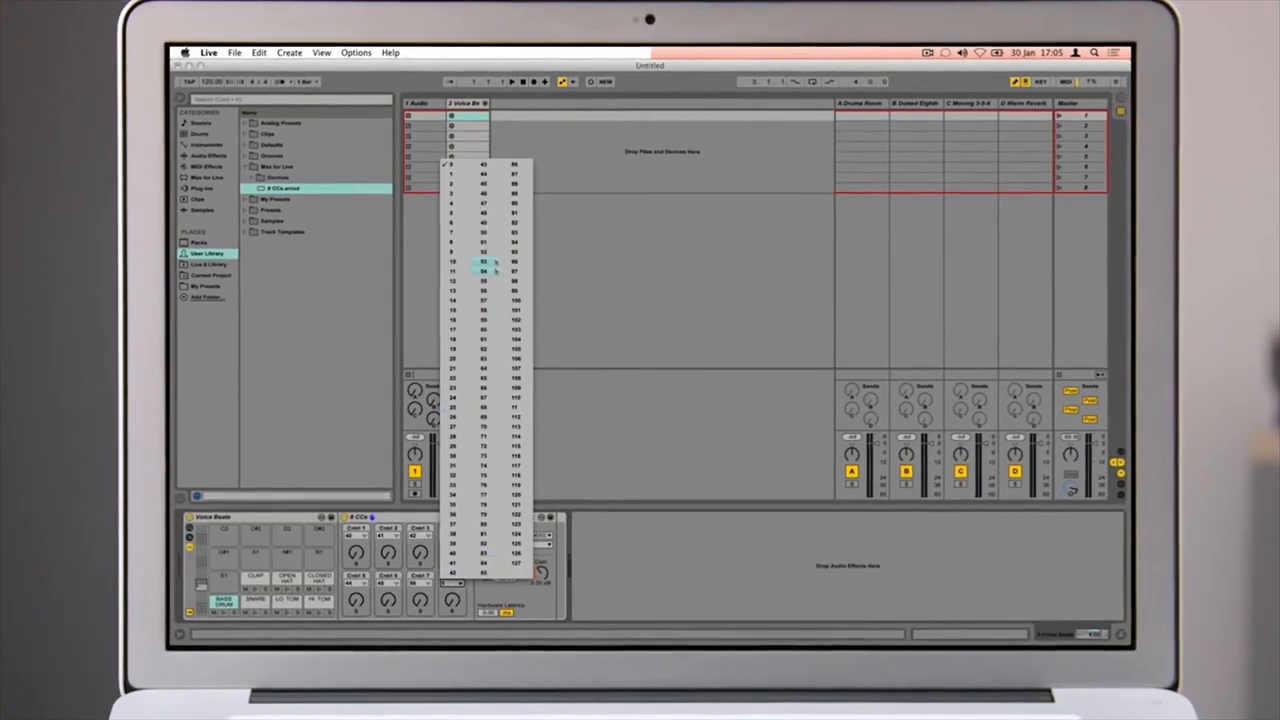
left_click(483, 262)
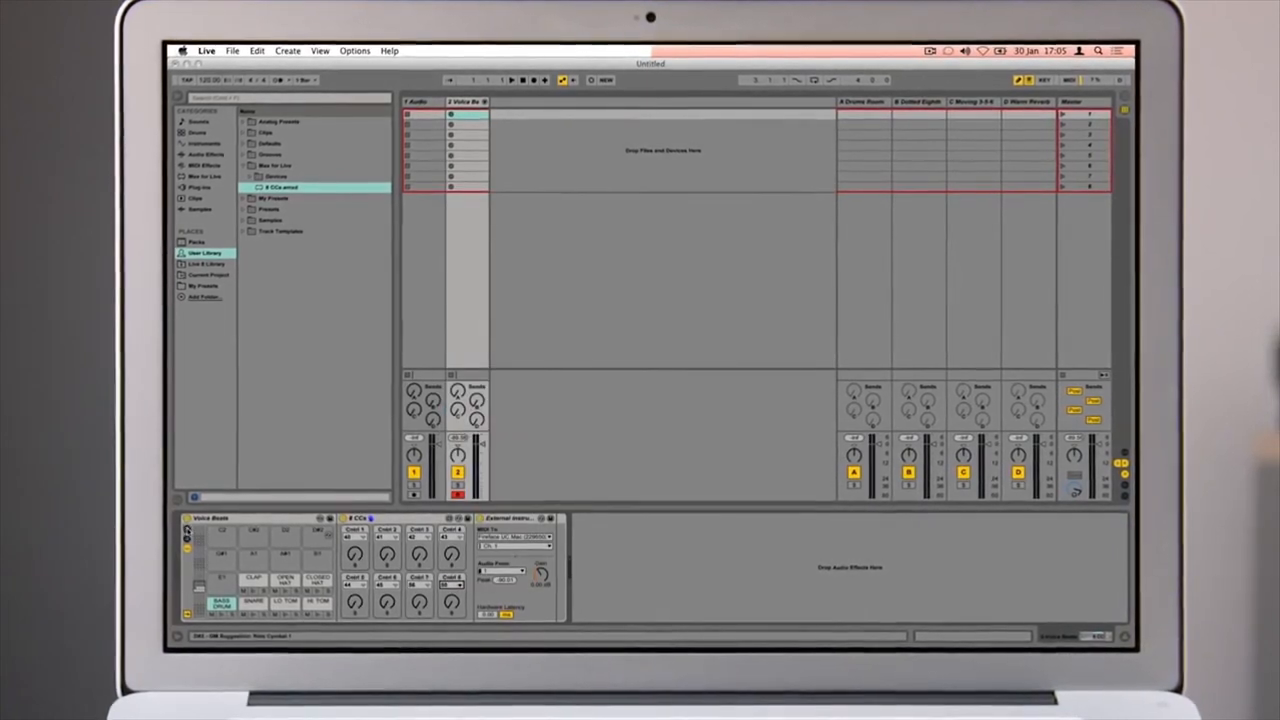